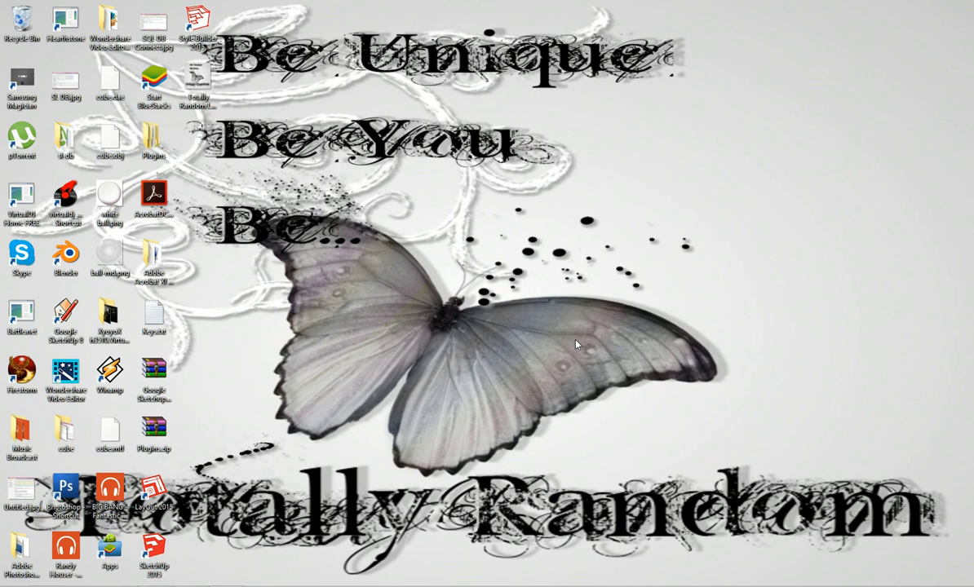
pyautogui.moveTo(549, 384)
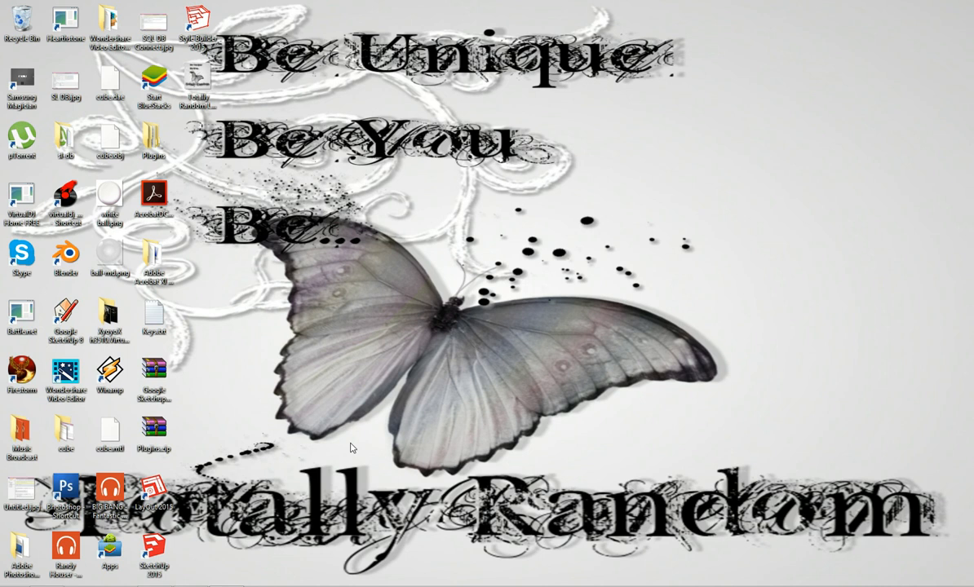
pyautogui.moveTo(737, 466)
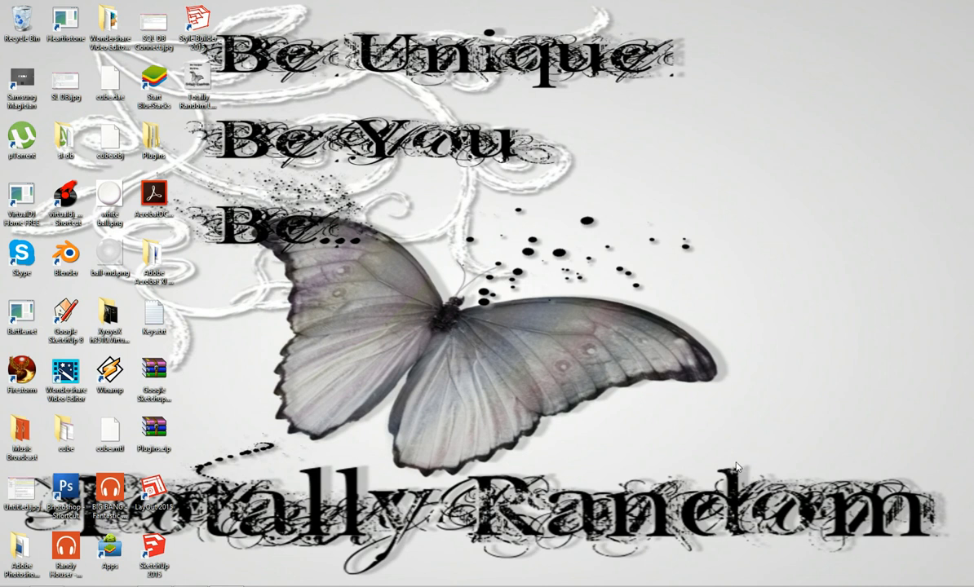
pyautogui.moveTo(867, 483)
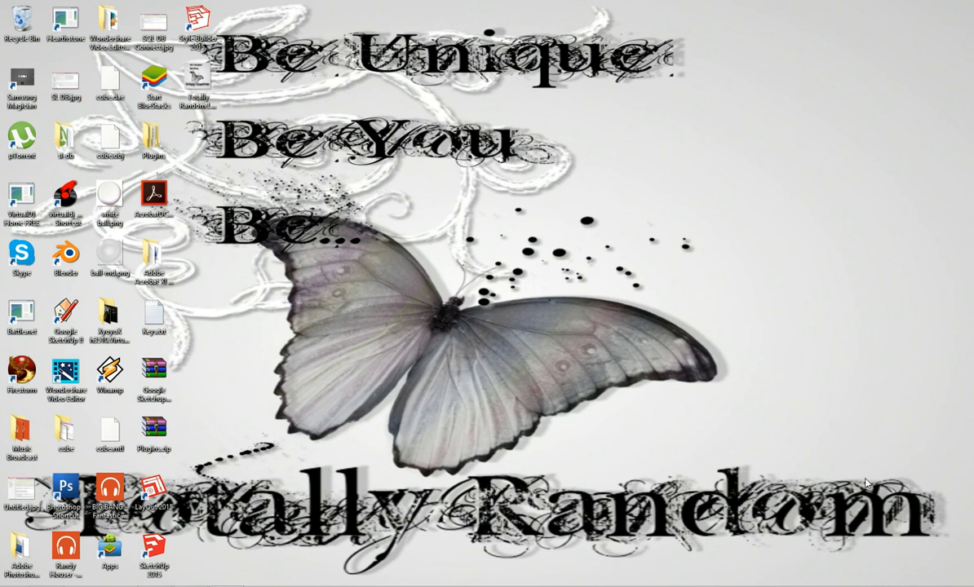
pyautogui.moveTo(433, 371)
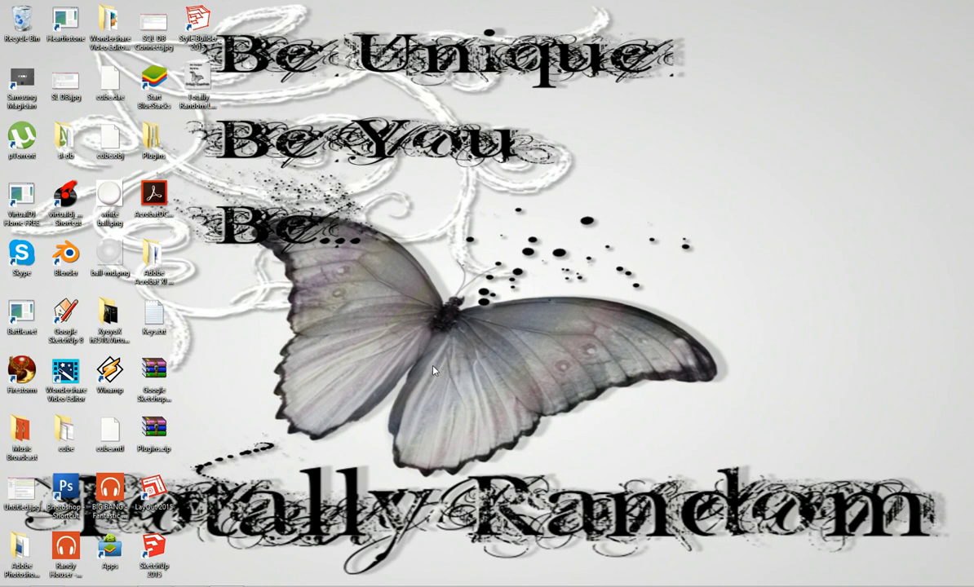
pyautogui.moveTo(268, 518)
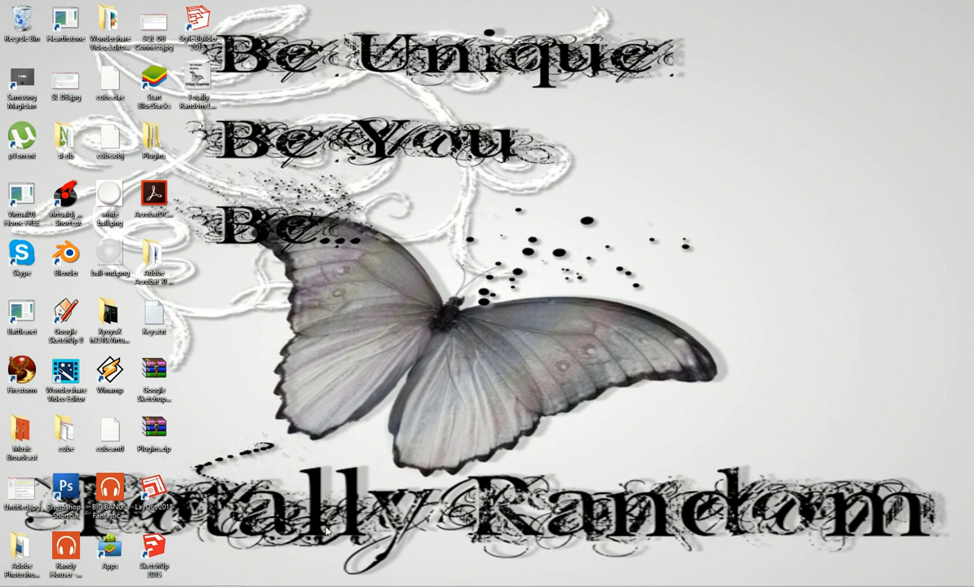
pyautogui.moveTo(257, 572)
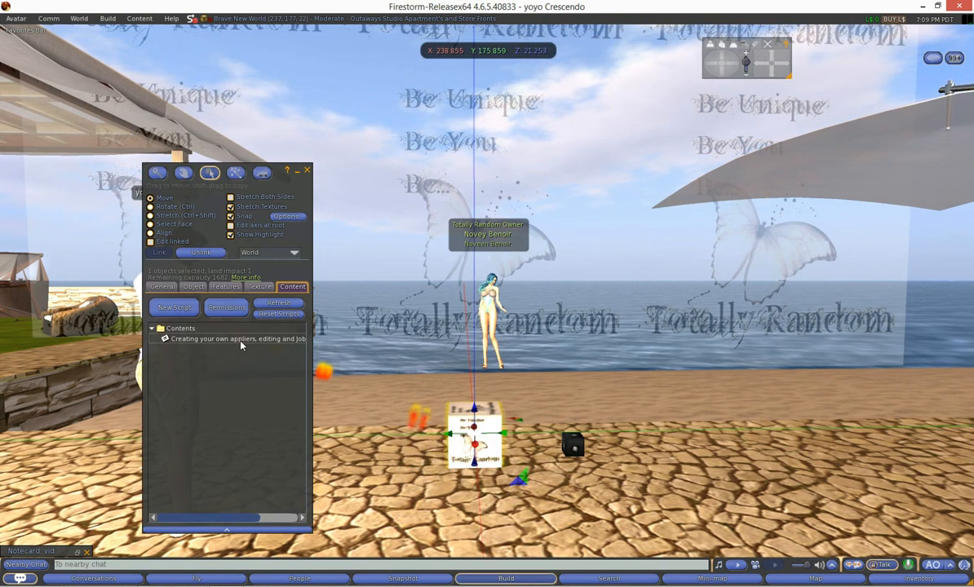
# Step: Open the applier-creation notecard and read down to package contents, help offer and texture UUID settings
pyautogui.doubleClick(236, 338)
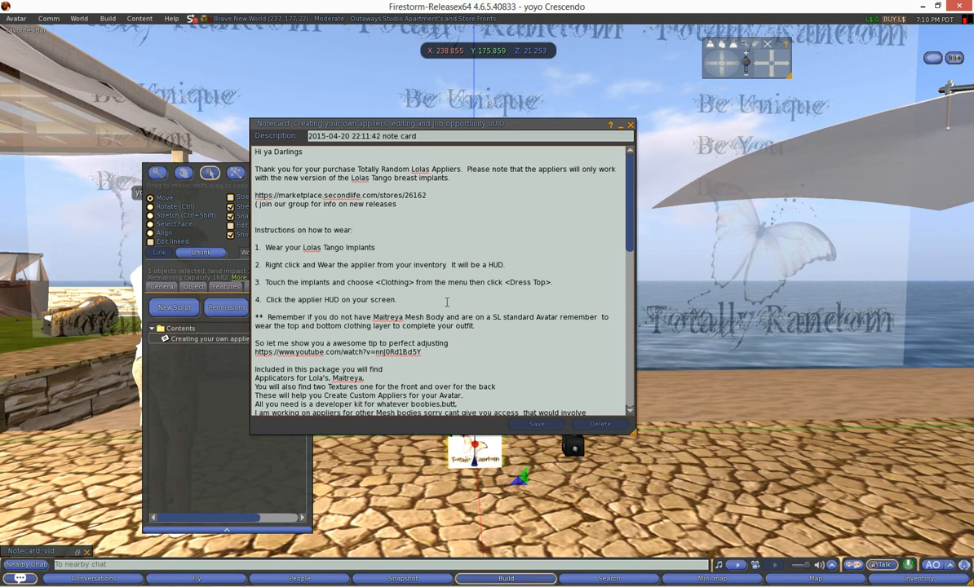
pyautogui.moveTo(489, 363)
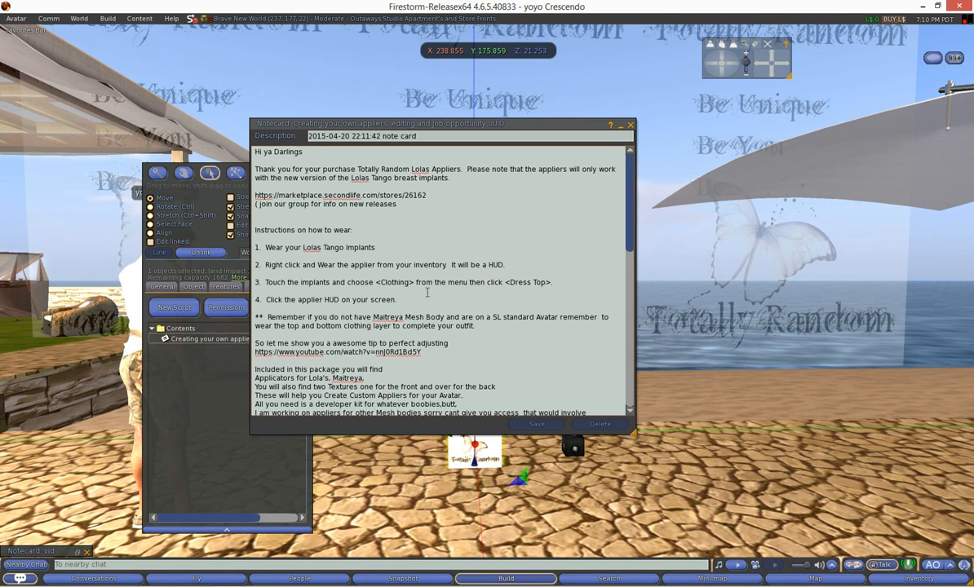
pyautogui.scroll(-3)
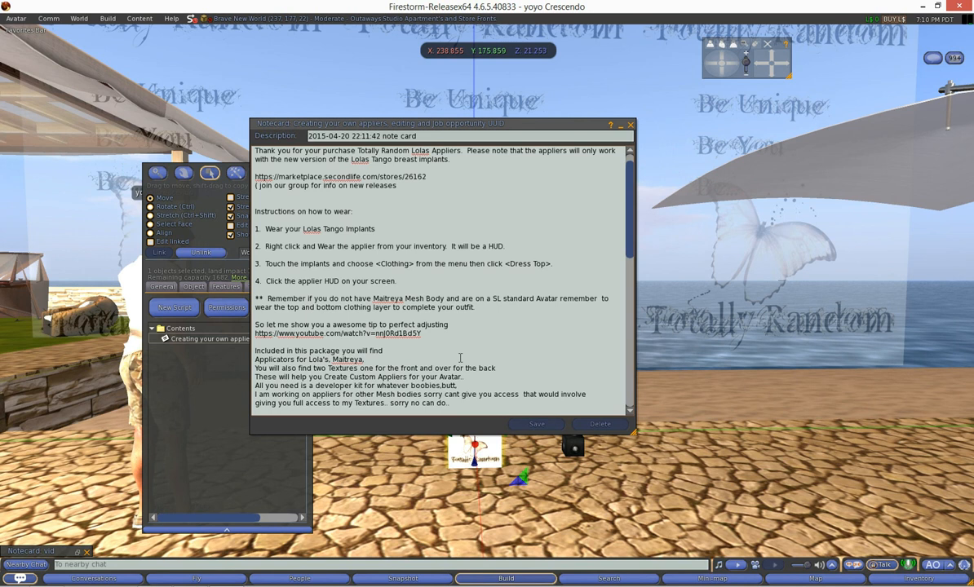
pyautogui.scroll(-3)
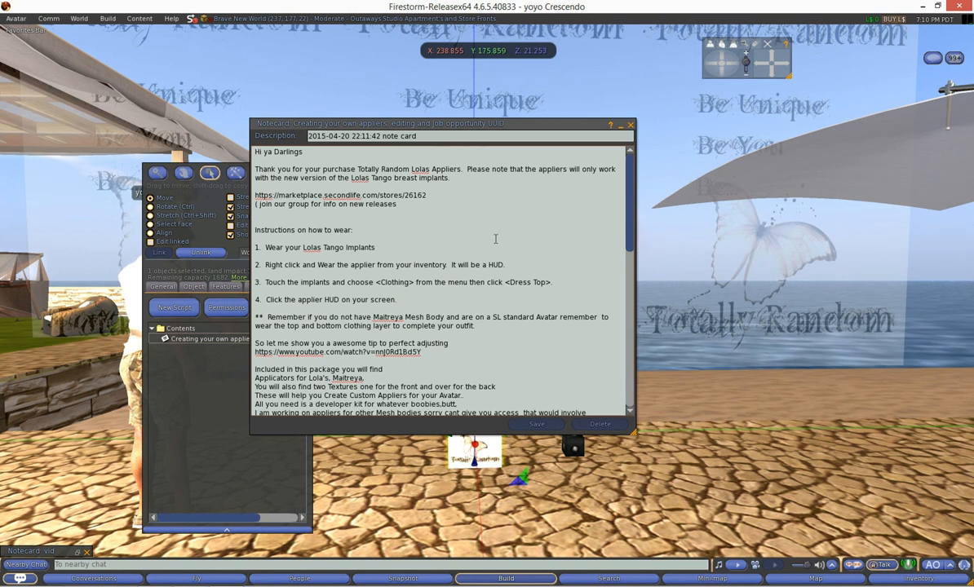
pyautogui.scroll(-3)
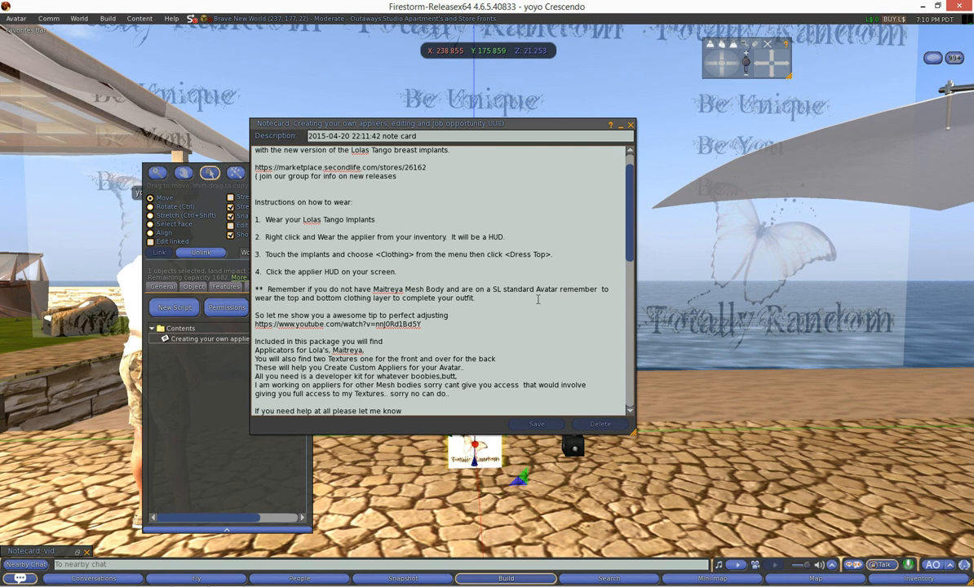
pyautogui.scroll(-3)
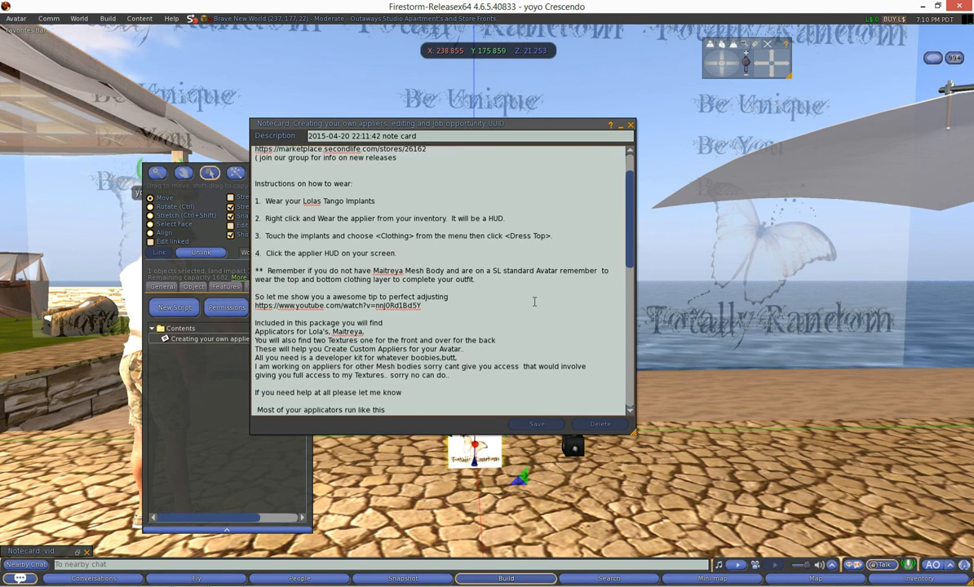
pyautogui.moveTo(505, 287)
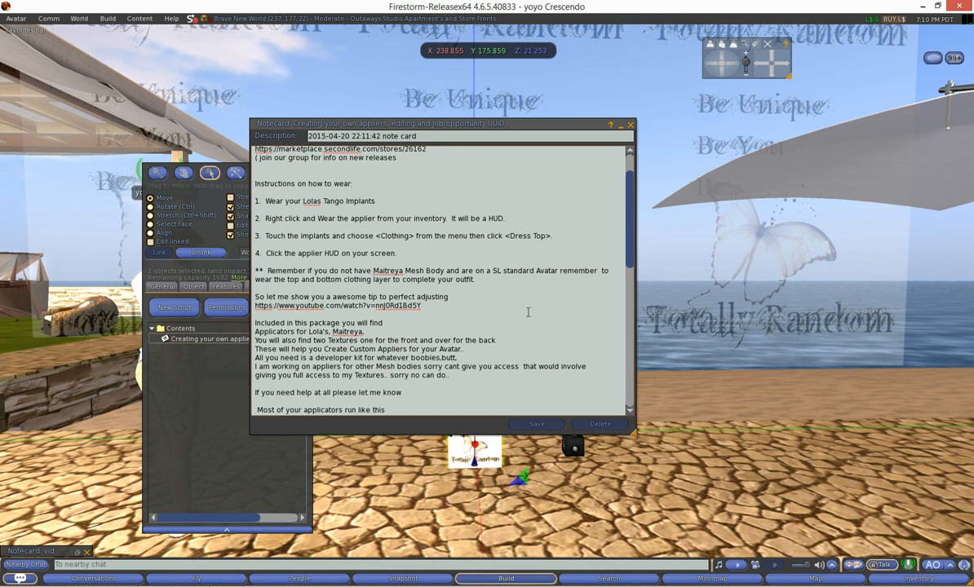
pyautogui.scroll(-3)
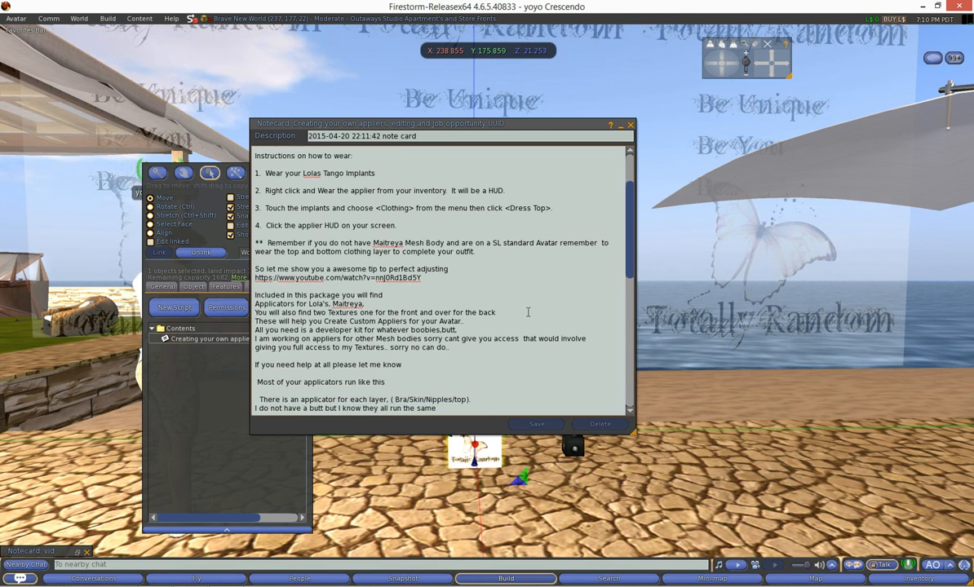
pyautogui.scroll(-3)
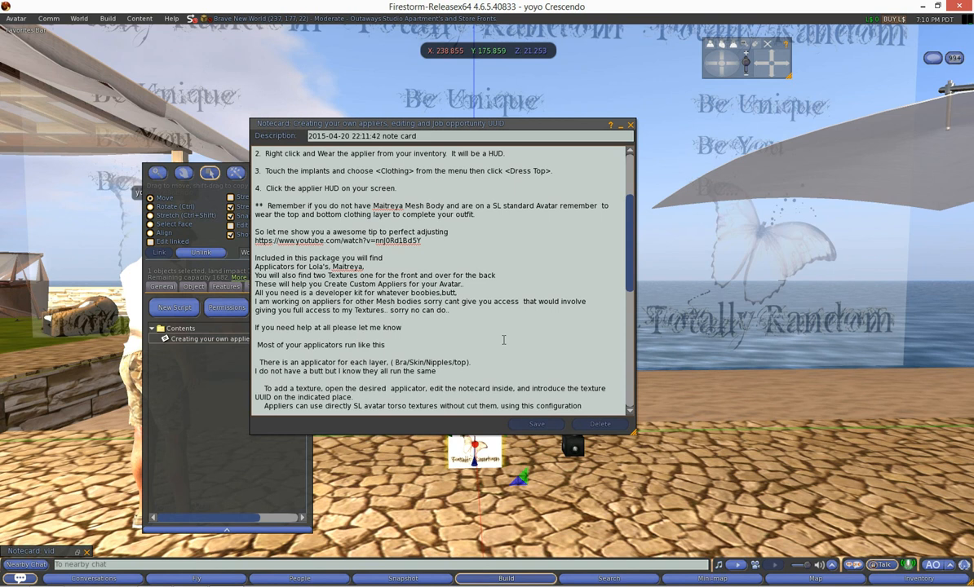
pyautogui.scroll(-3)
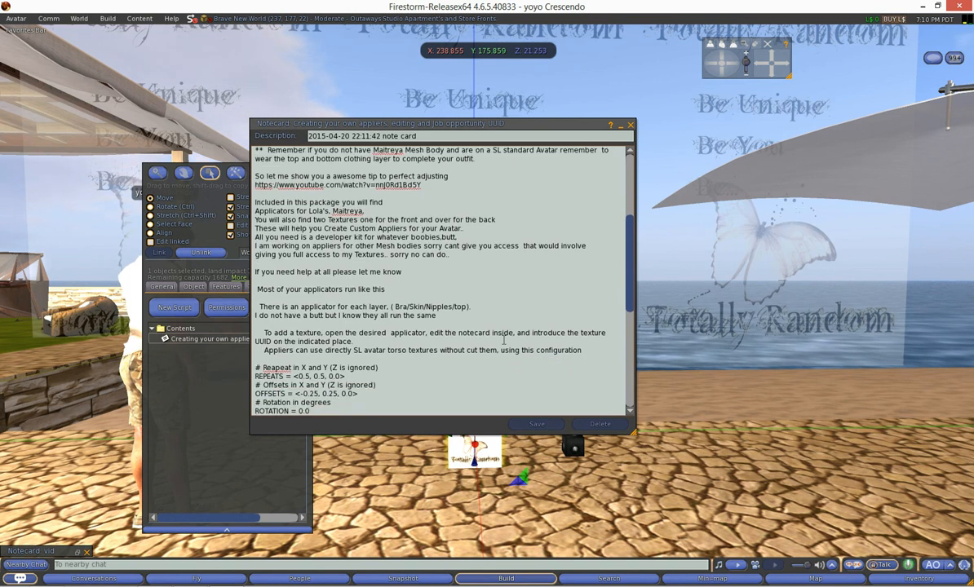
# Step: Scroll to the top and bottom texture UUID lines and highlight the top texture UUID
pyautogui.scroll(-3)
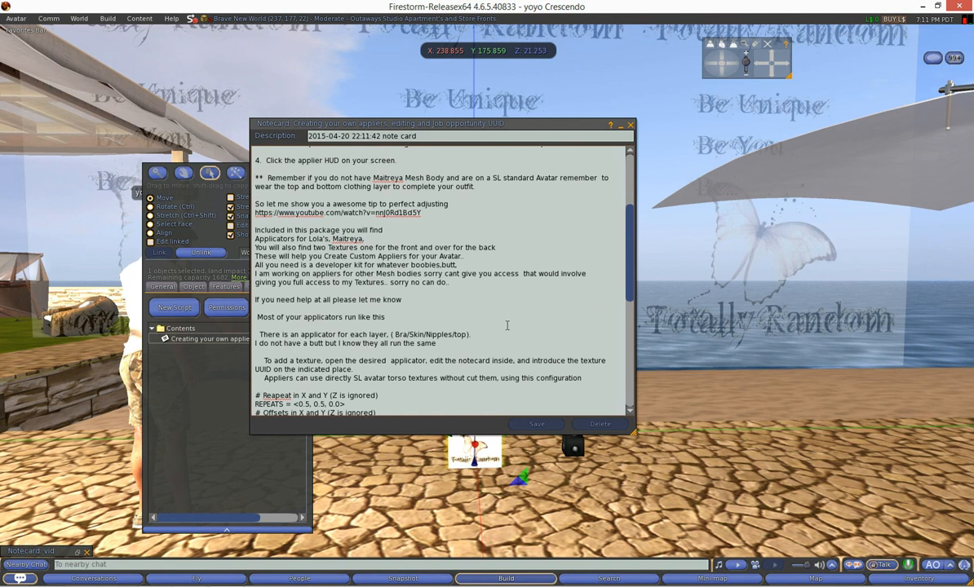
pyautogui.scroll(-3)
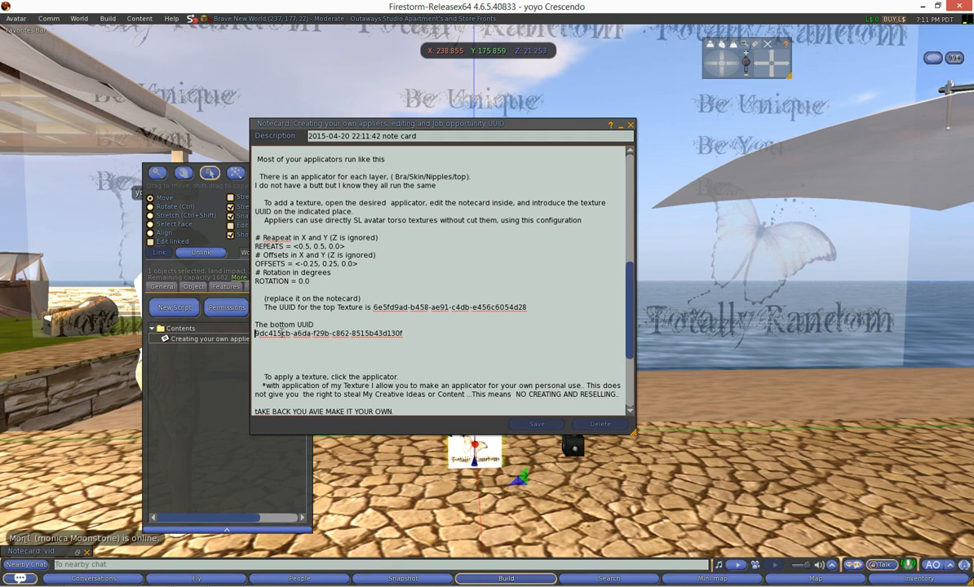
pyautogui.moveTo(256, 332); pyautogui.dragTo(403, 332)
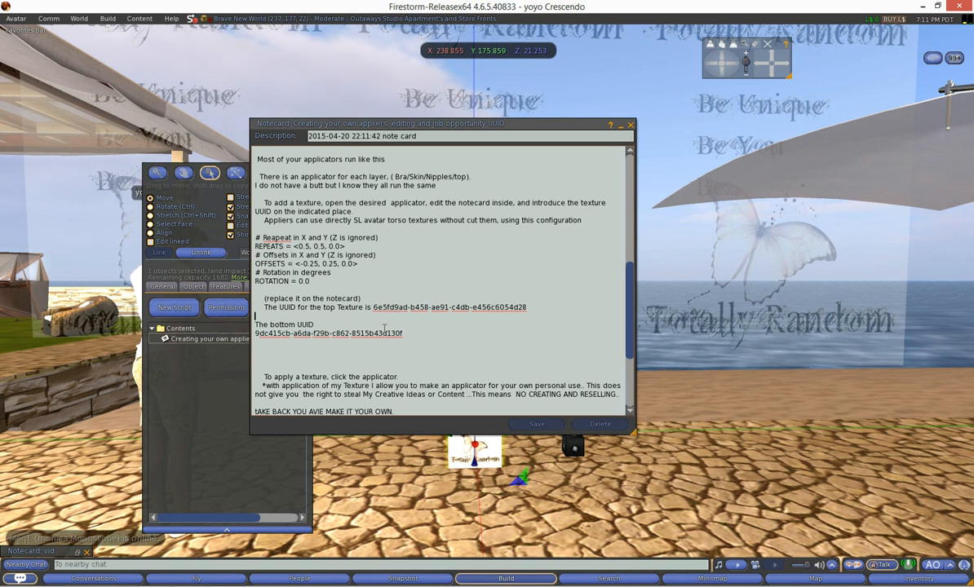
pyautogui.moveTo(560, 293)
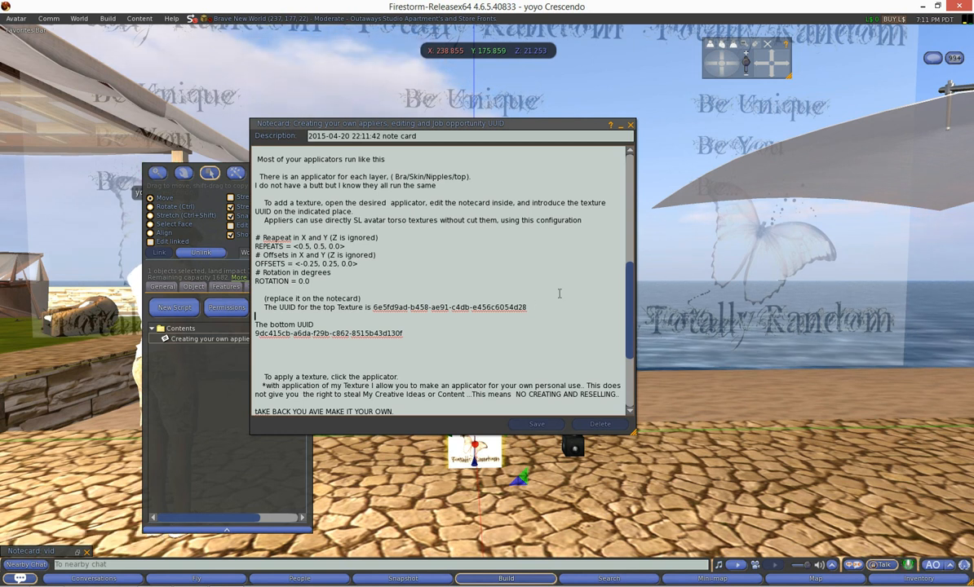
pyautogui.moveTo(467, 307); pyautogui.dragTo(528, 307)
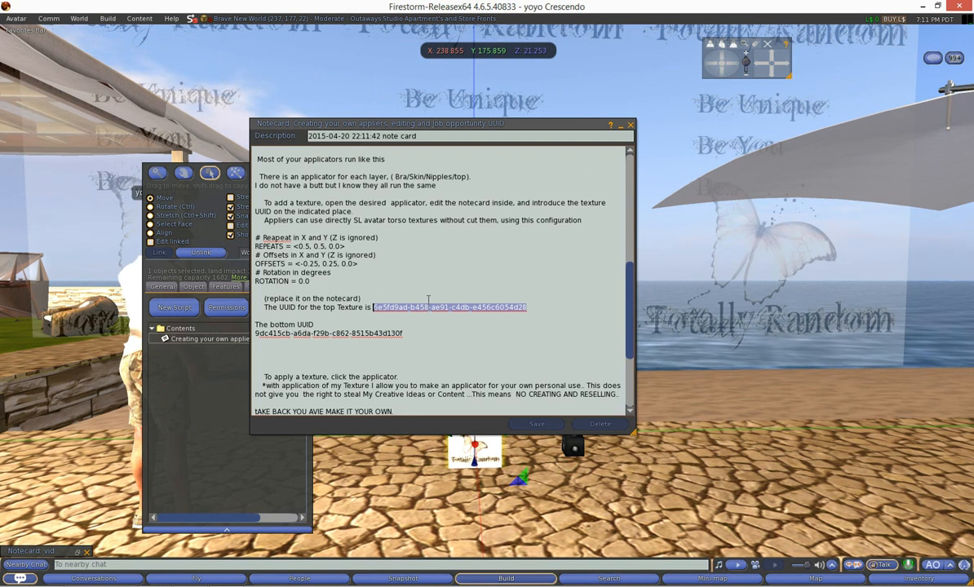
# Step: Copy the top texture UUID, then close the instruction notecard and the object editor
pyautogui.rightClick(449, 307)
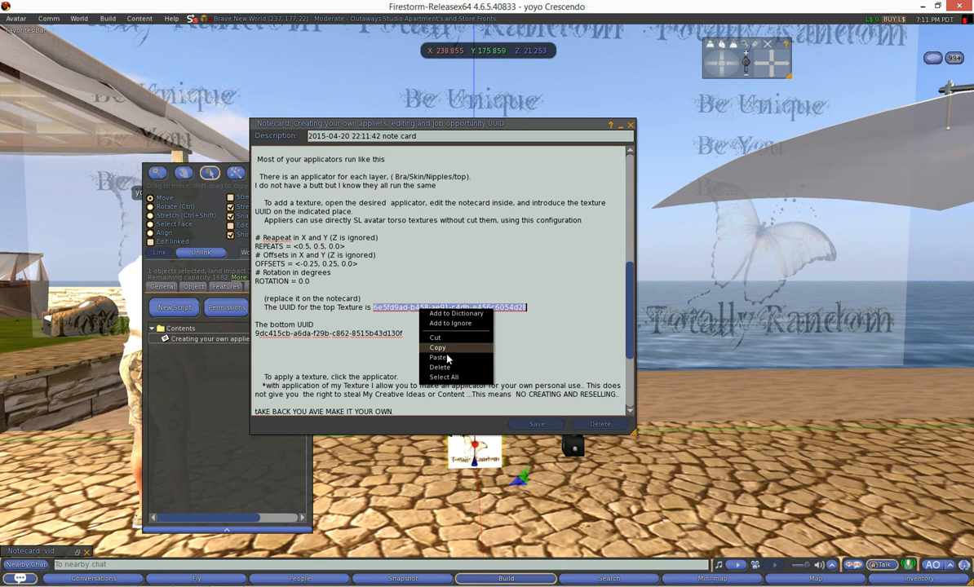
pyautogui.click(438, 347)
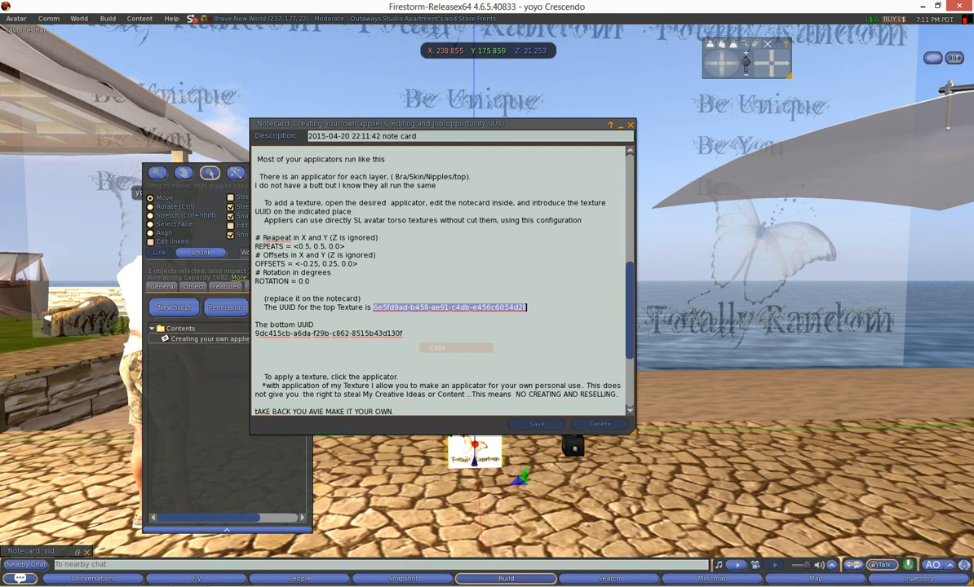
pyautogui.scroll(-3)
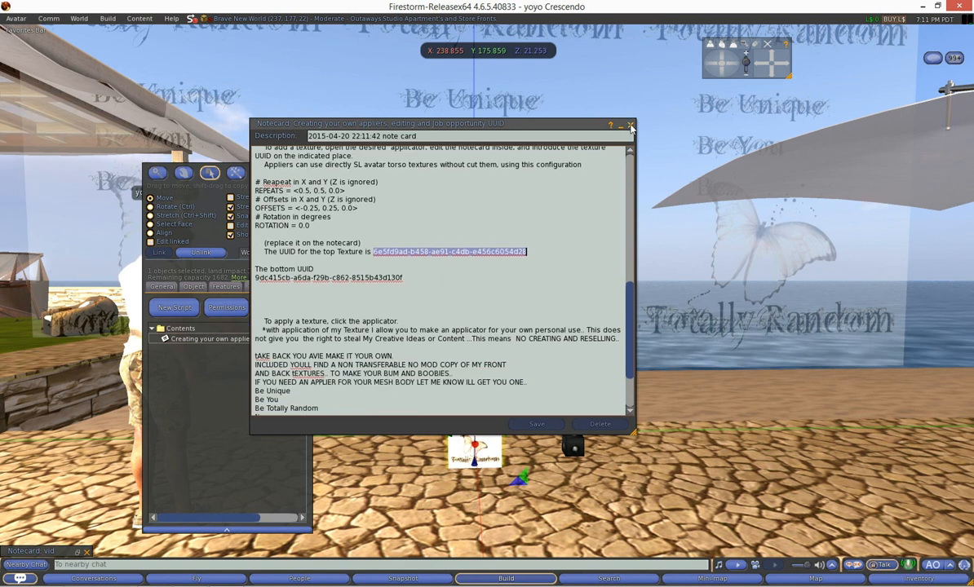
pyautogui.click(630, 125)
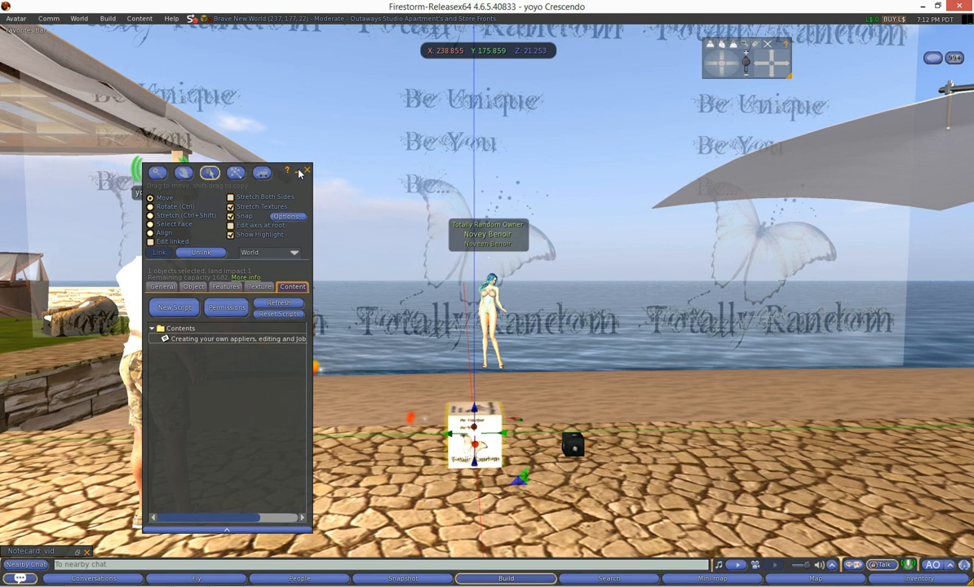
pyautogui.moveTo(308, 172)
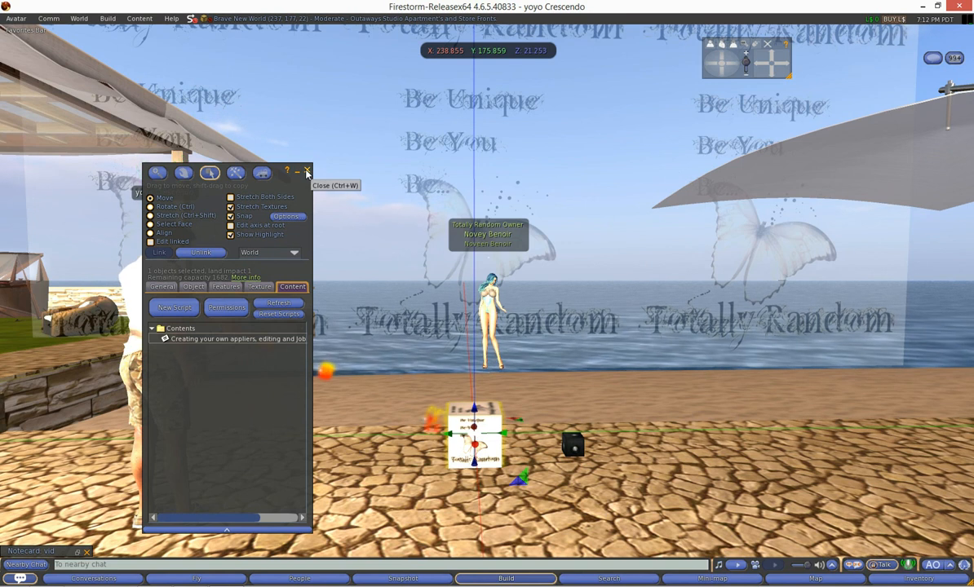
pyautogui.click(308, 171)
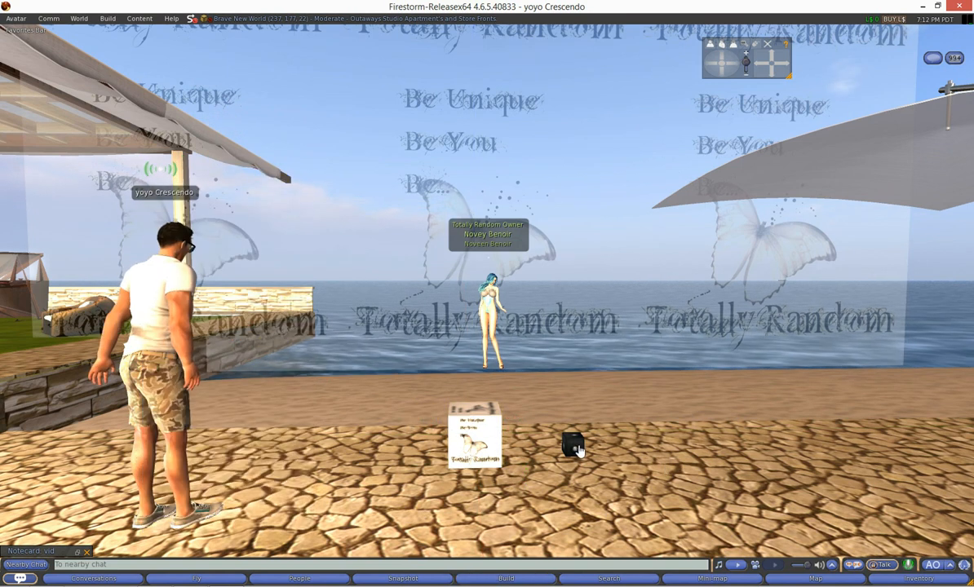
pyautogui.rightClick(571, 447)
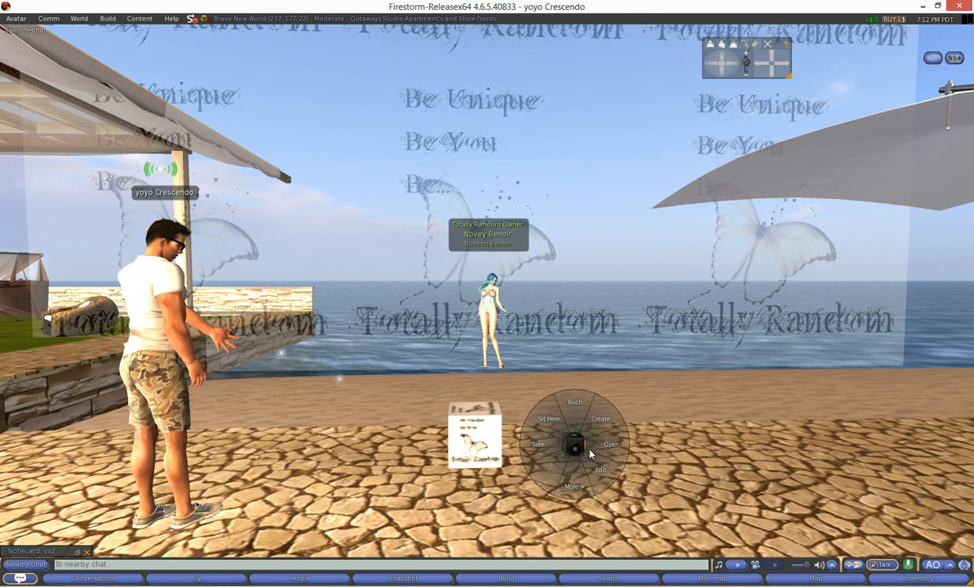
# Step: Edit the small black cube and open its Applicator config notecard from Content
pyautogui.click(601, 470)
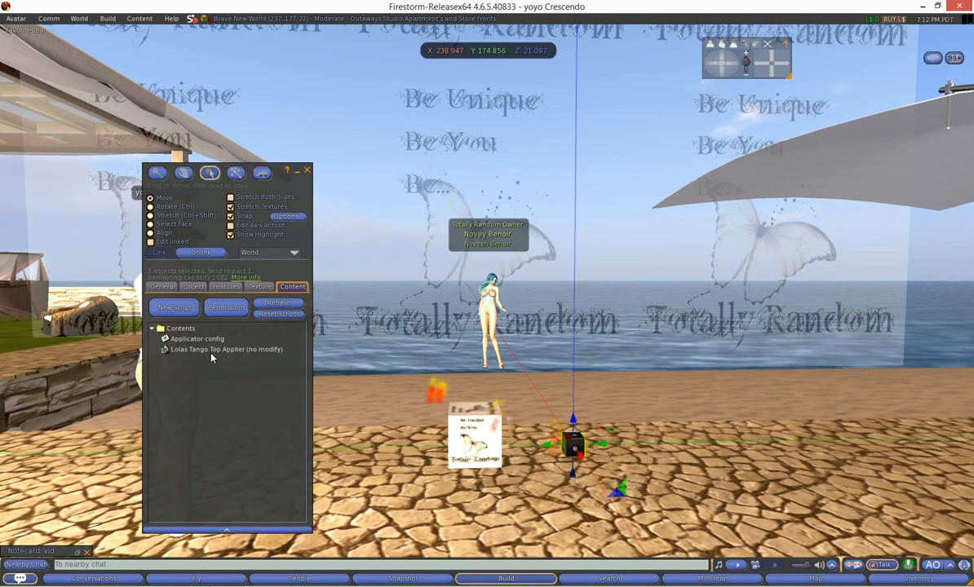
pyautogui.click(226, 350)
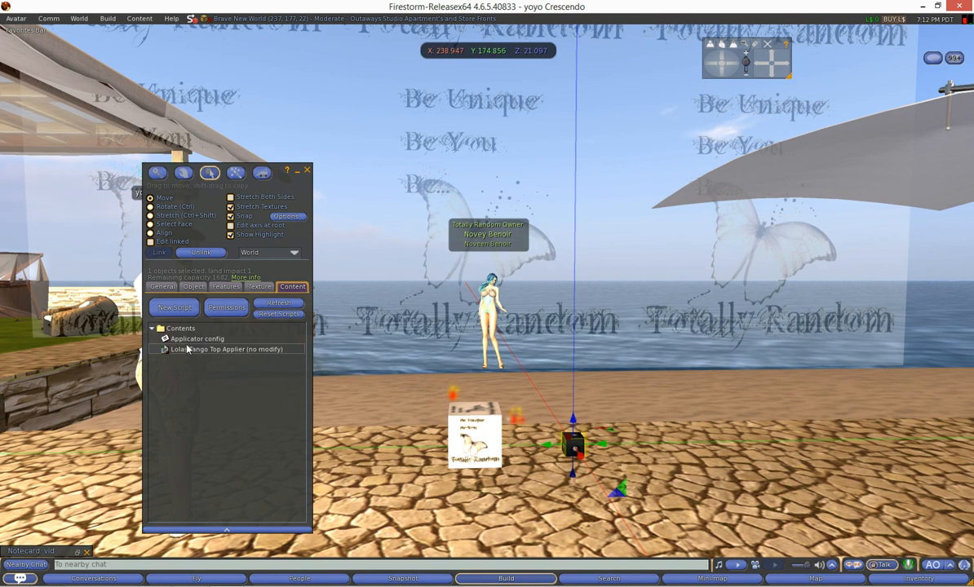
pyautogui.click(197, 339)
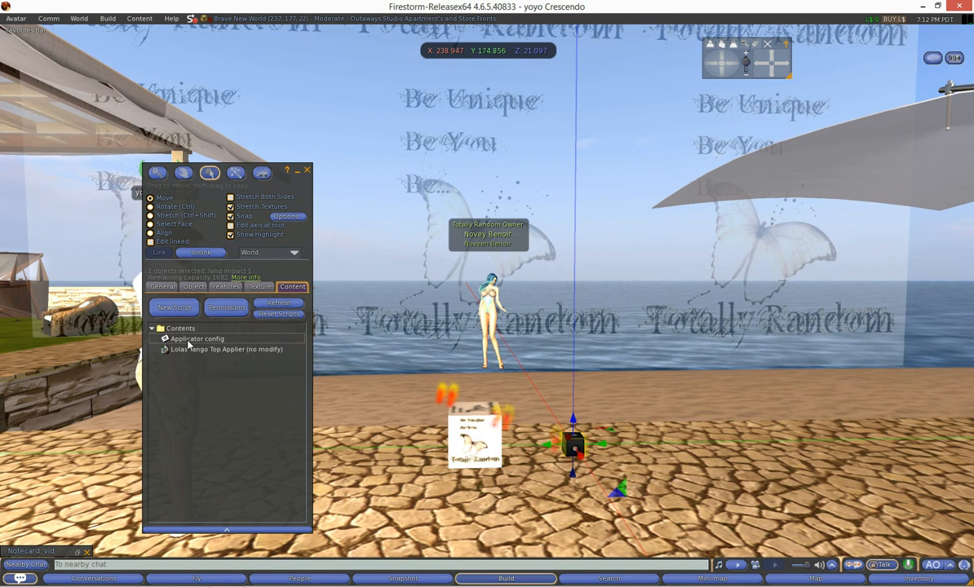
pyautogui.doubleClick(197, 339)
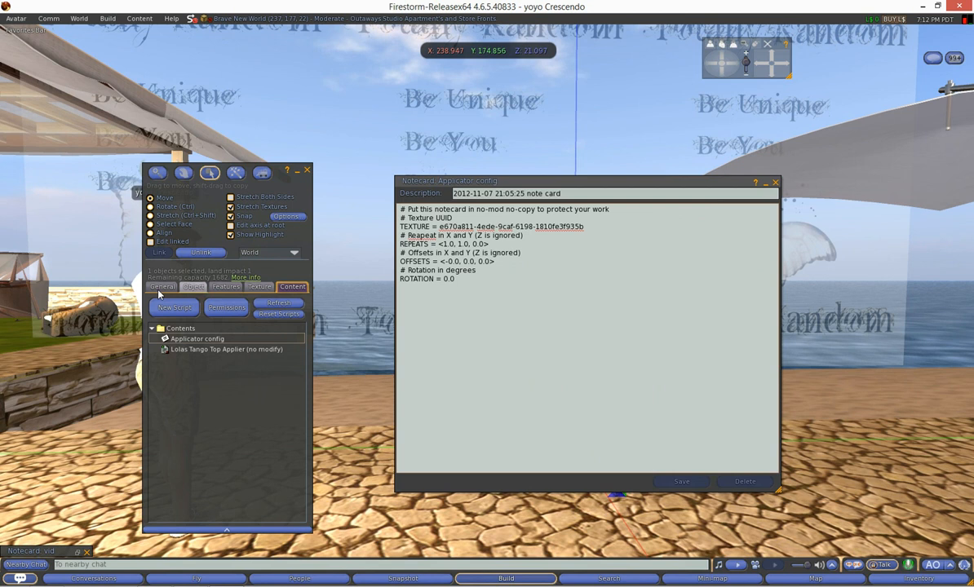
# Step: Check the cube's General properties, reopen Applicator config and select the existing TEXTURE UUID
pyautogui.click(161, 287)
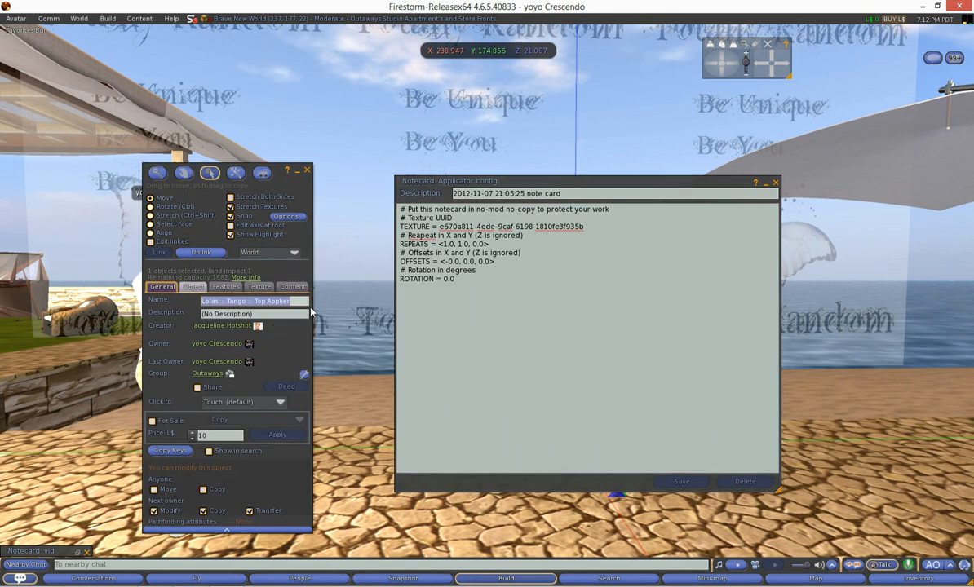
pyautogui.click(292, 287)
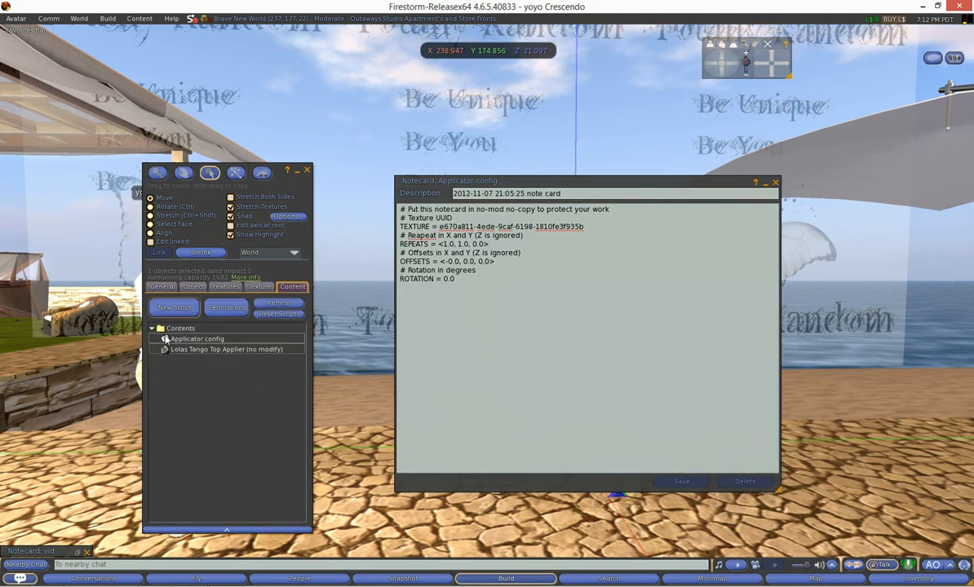
pyautogui.click(197, 339)
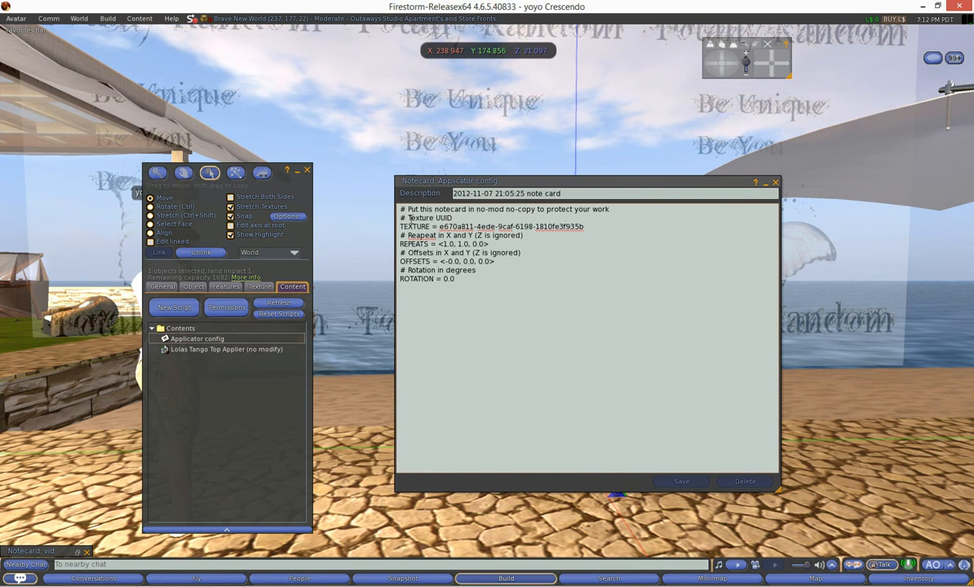
pyautogui.doubleClick(428, 218)
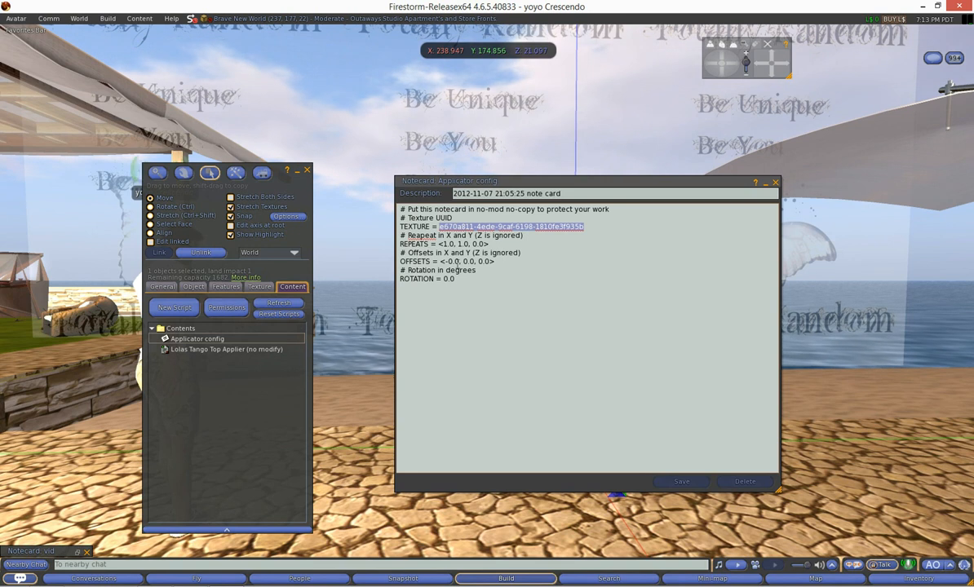
pyautogui.moveTo(385, 245)
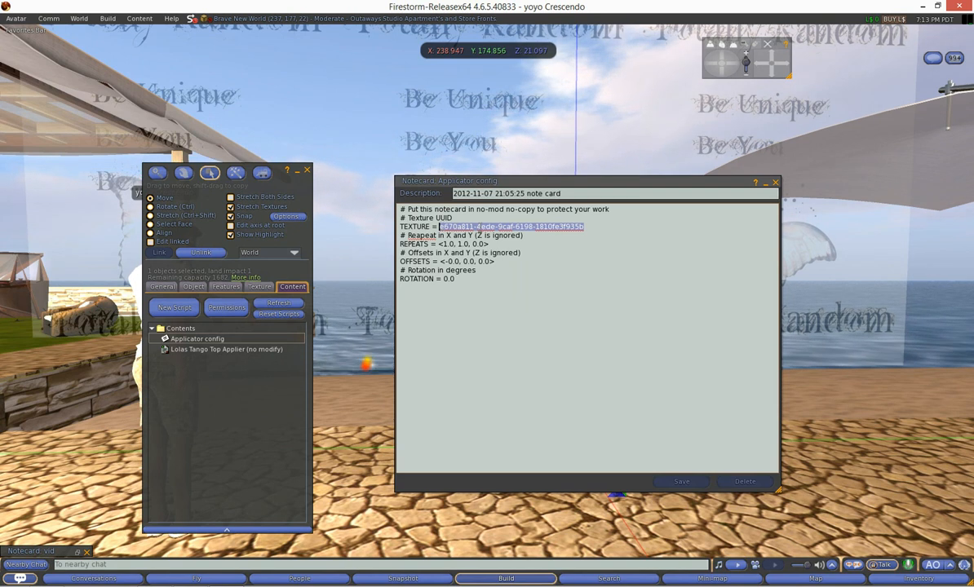
# Step: Paste 6e5fd9ad-b458-ae91-c4db-e456c6054d28 over the old TEXTURE UUID in Applicator config
pyautogui.rightClick(510, 226)
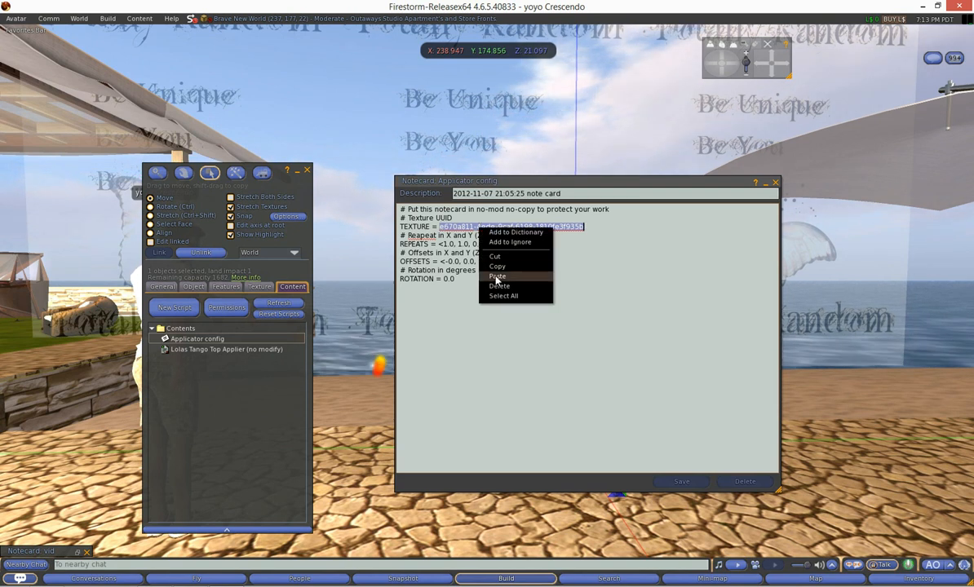
pyautogui.click(497, 276)
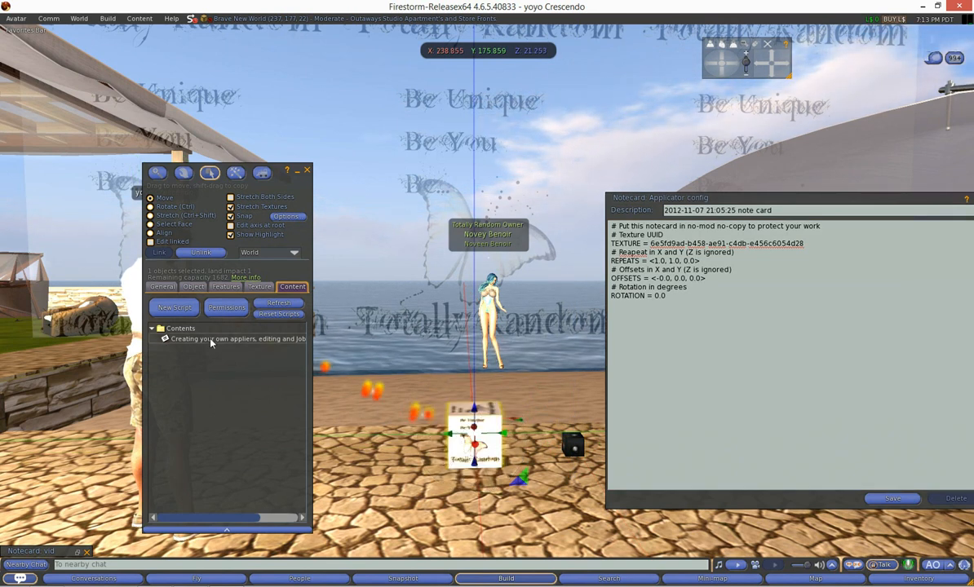
pyautogui.doubleClick(237, 338)
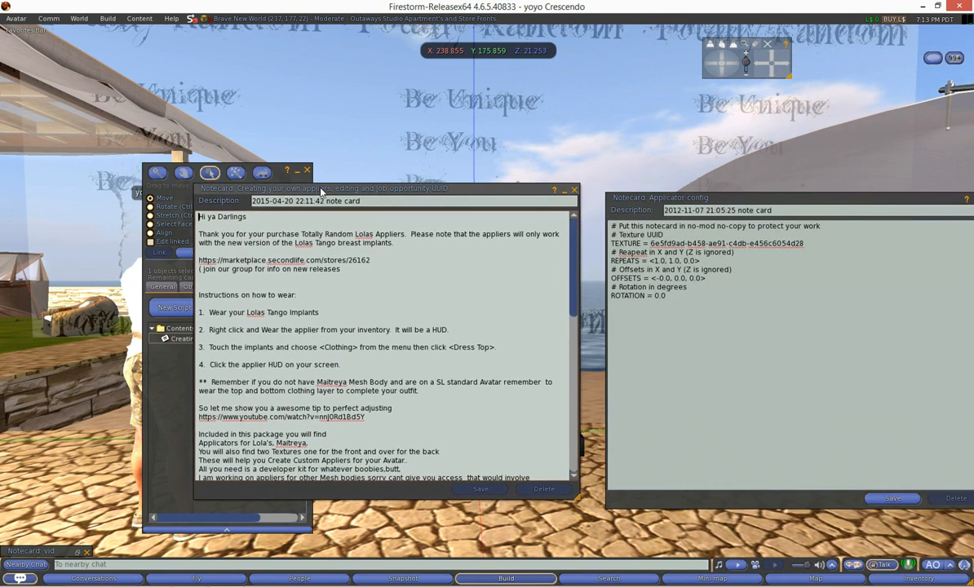
pyautogui.scroll(-3)
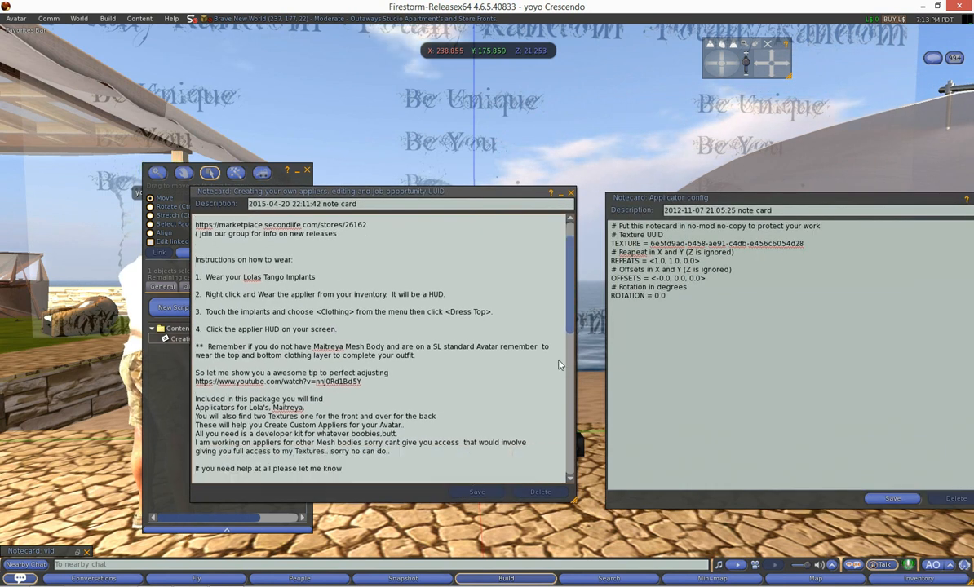
pyautogui.scroll(-3)
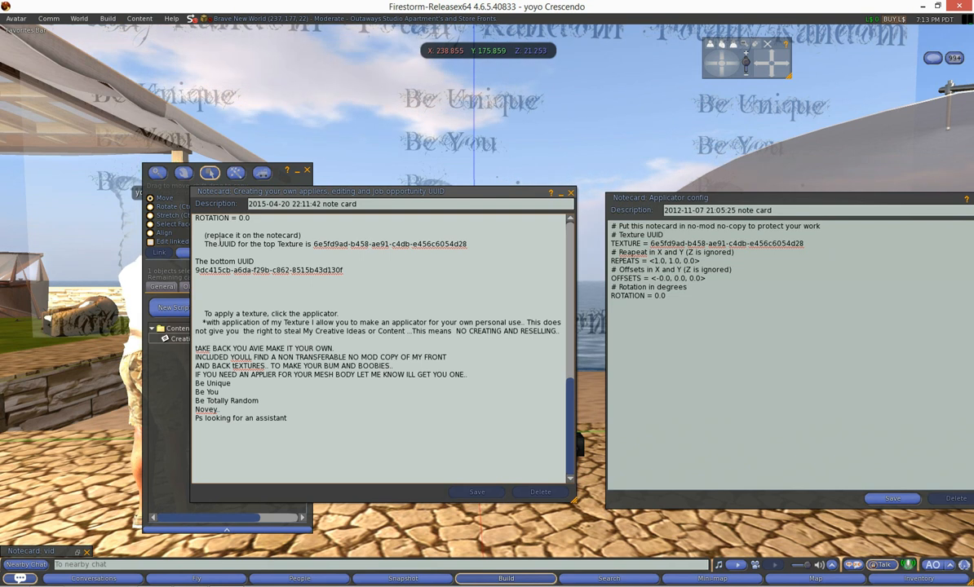
pyautogui.moveTo(205, 244); pyautogui.dragTo(359, 244)
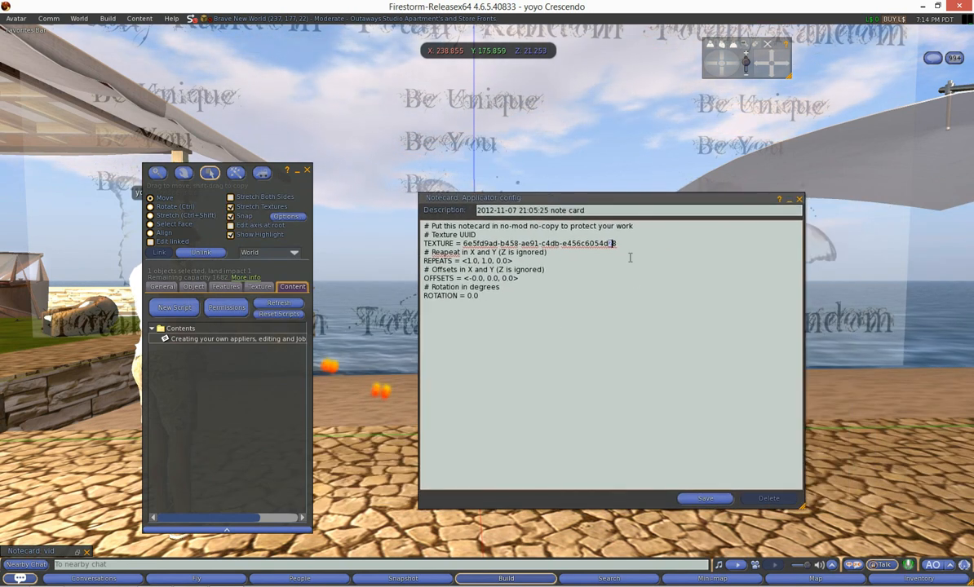
# Step: Save and close the updated Applicator config notecard, then reselect the black applier cube
pyautogui.click(705, 499)
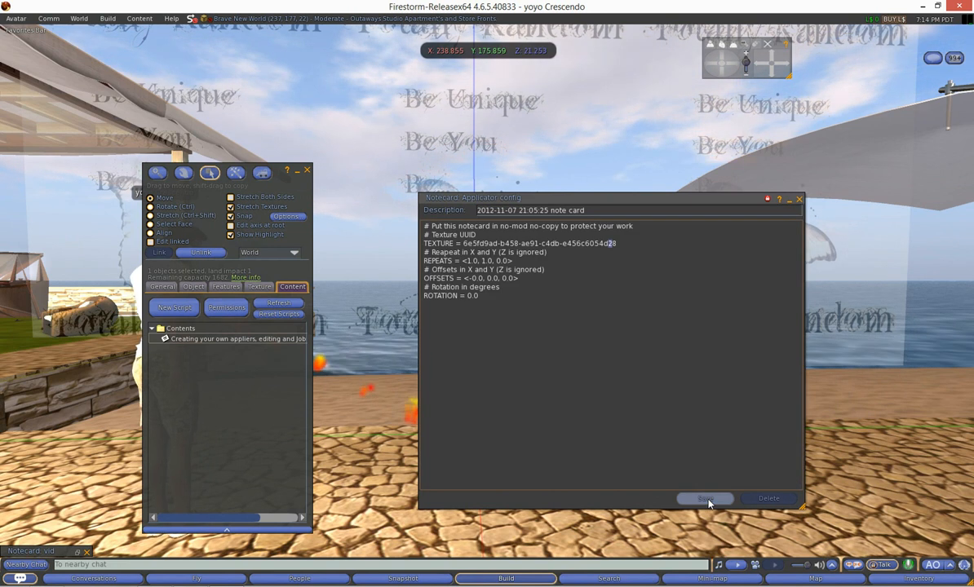
pyautogui.click(705, 499)
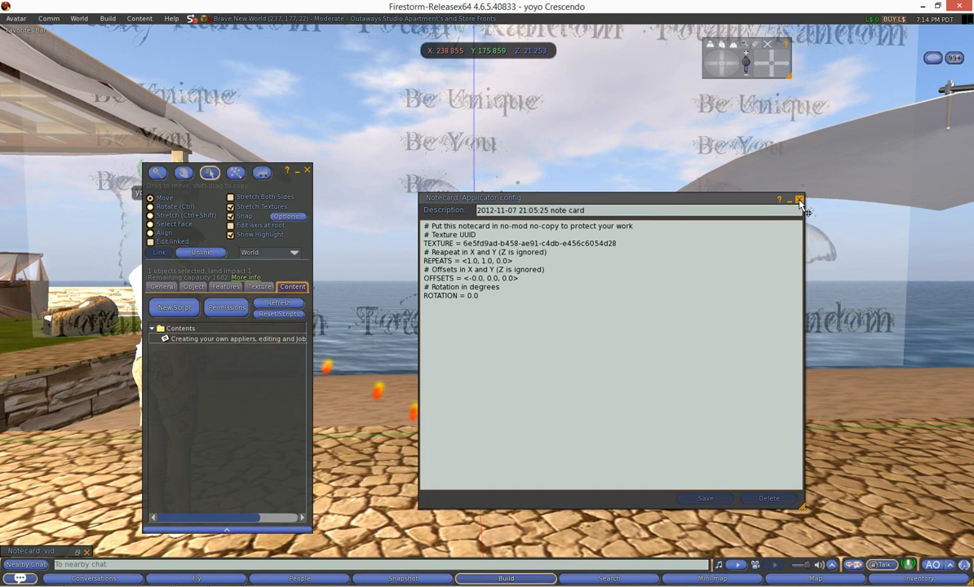
pyautogui.click(800, 199)
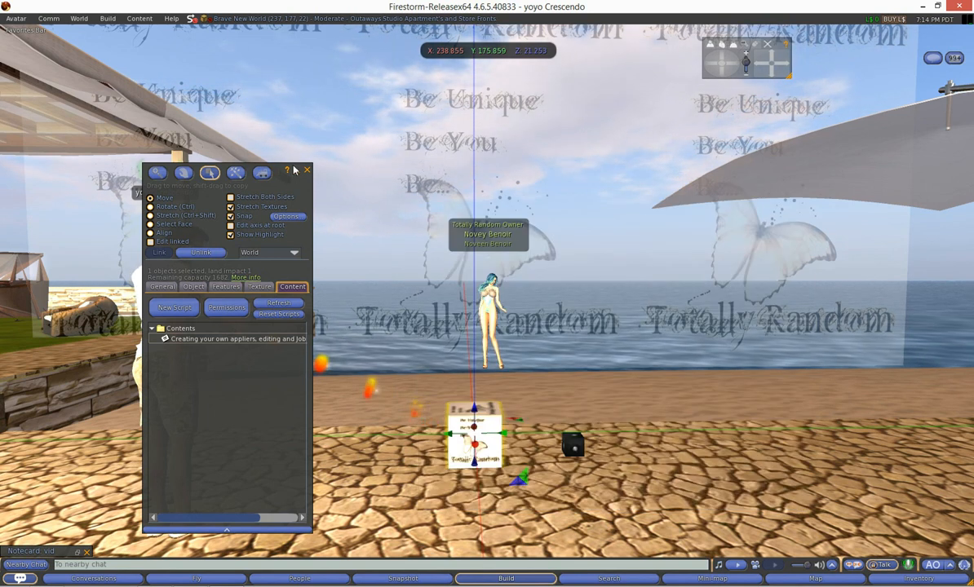
pyautogui.click(307, 170)
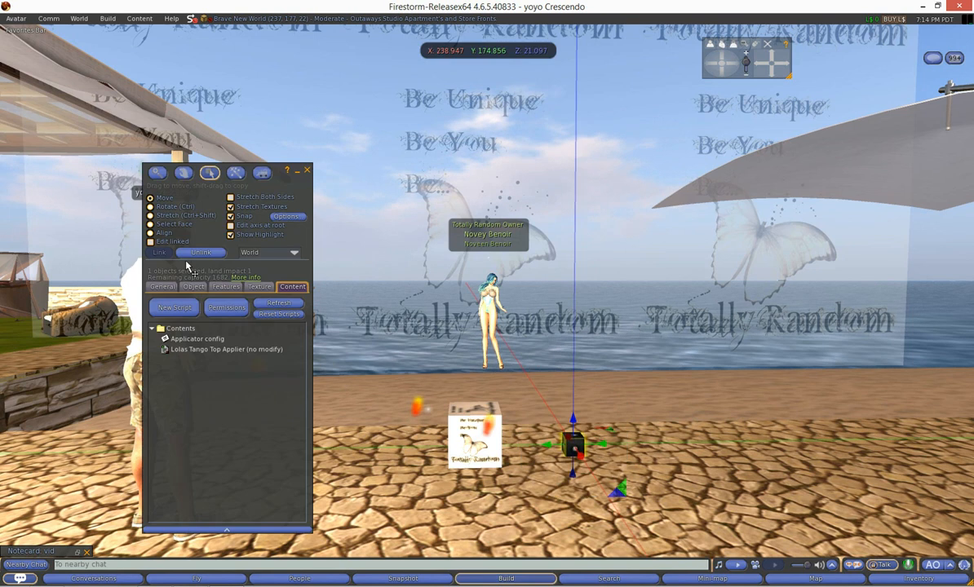
# Step: Rename the black applier cube to 'top' in the General tab and close the Build window
pyautogui.click(162, 287)
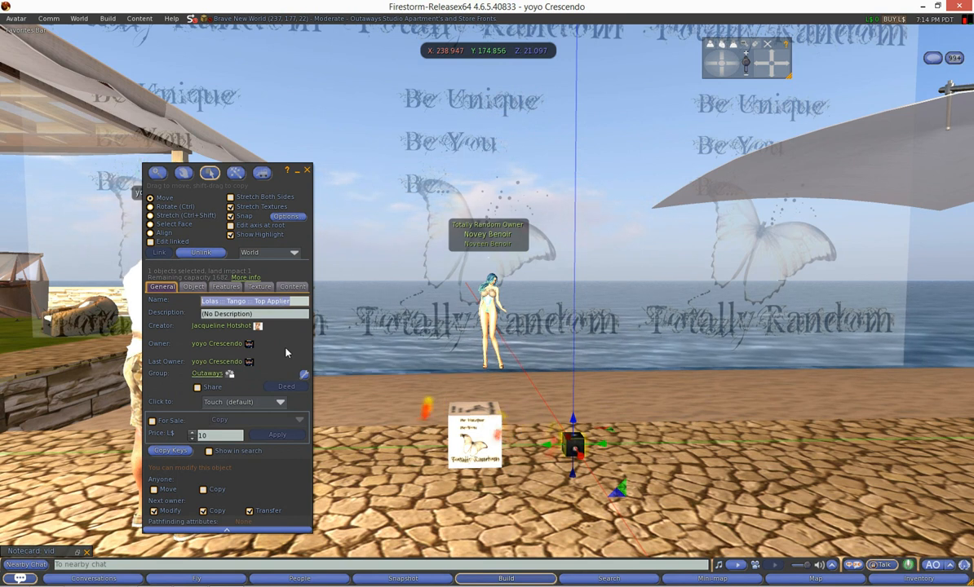
pyautogui.write('top')
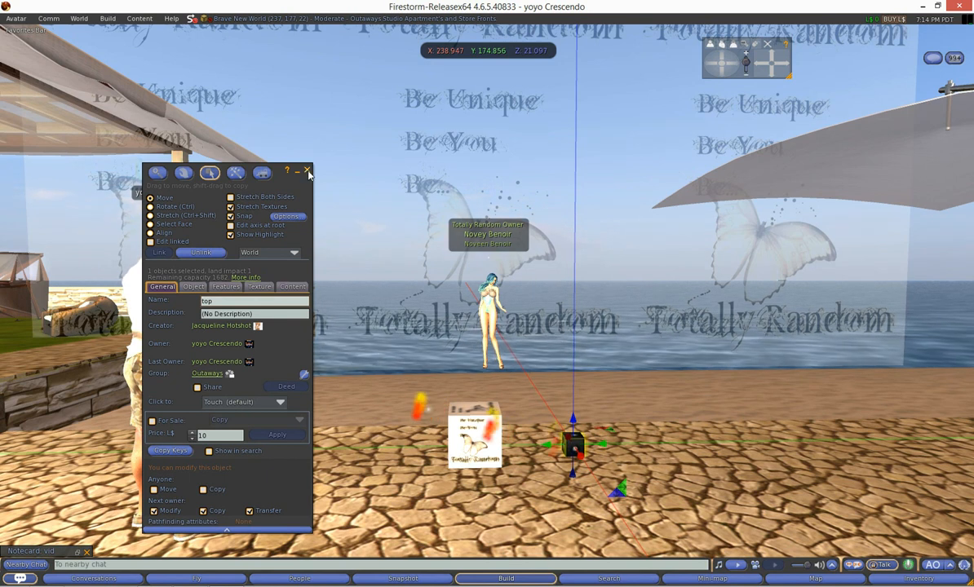
pyautogui.click(308, 171)
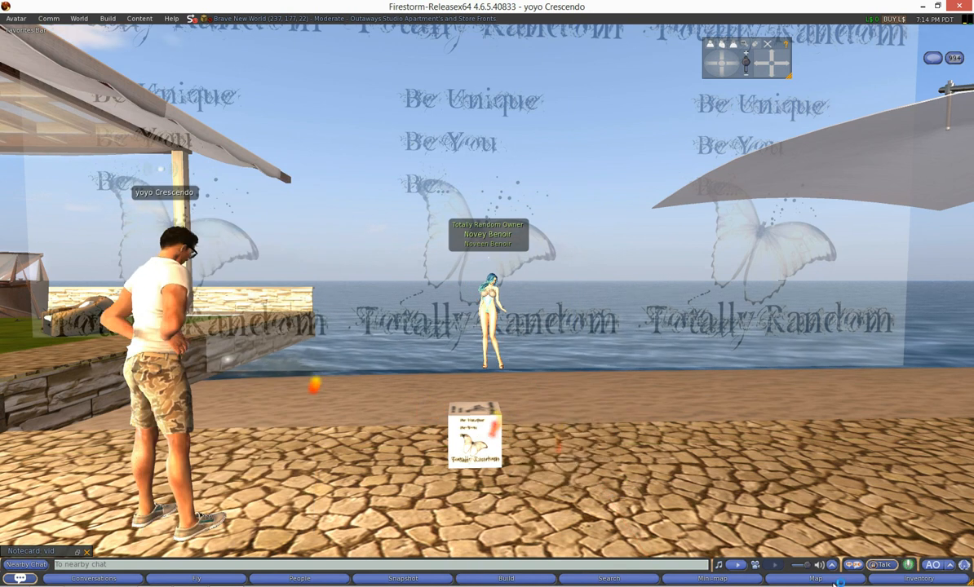
# Step: Find 'top' under Recent Items in Inventory, give it to the avatar, and close Inventory
pyautogui.click(917, 579)
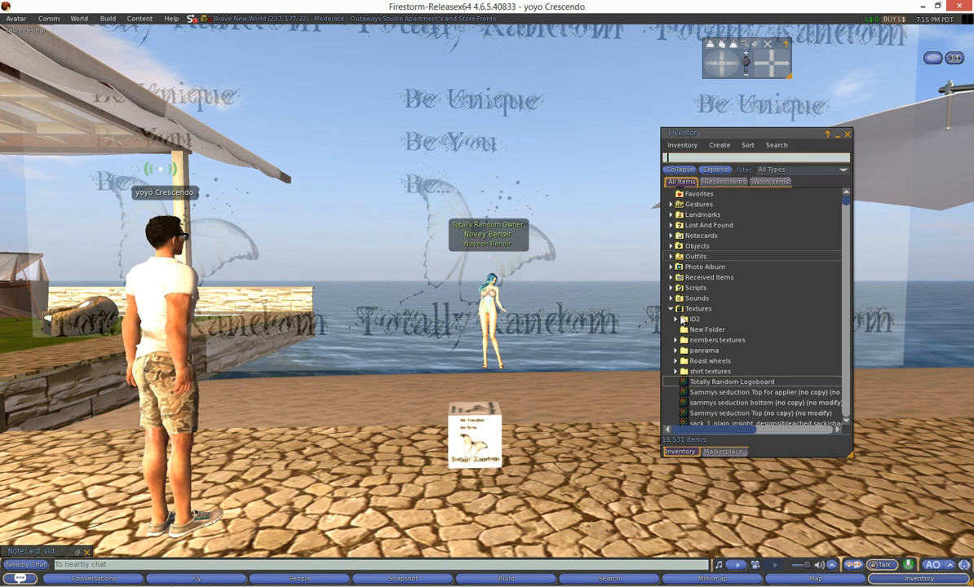
pyautogui.click(672, 256)
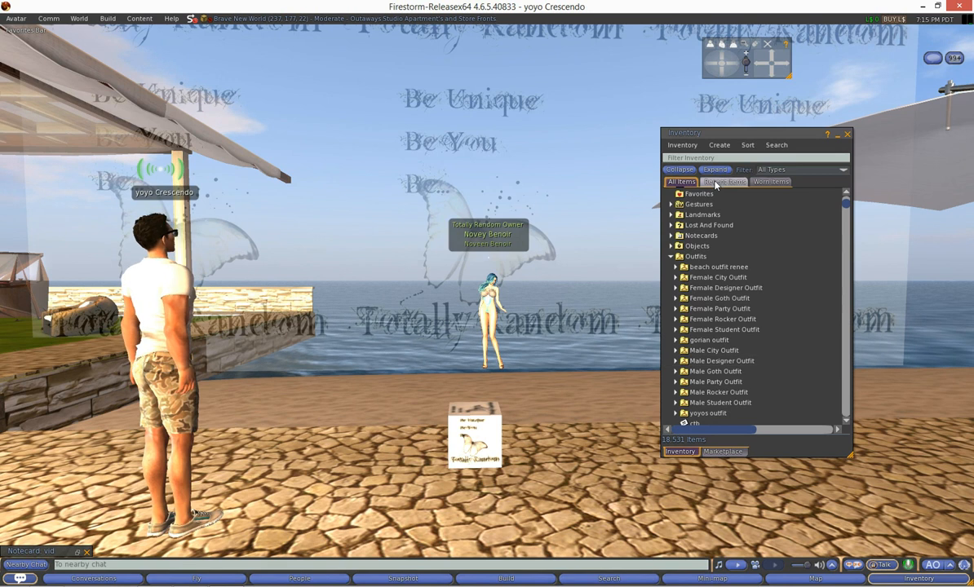
pyautogui.click(725, 181)
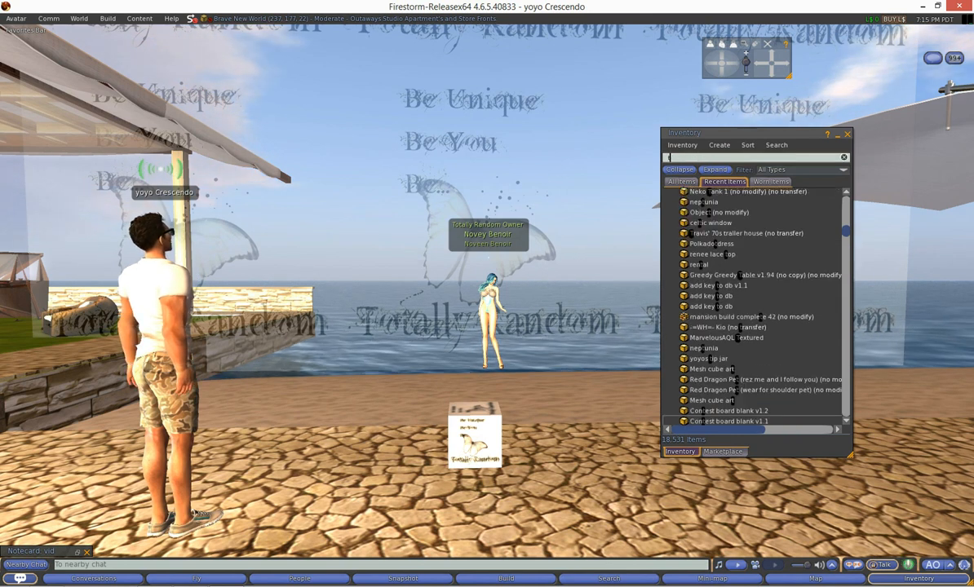
pyautogui.write('top')
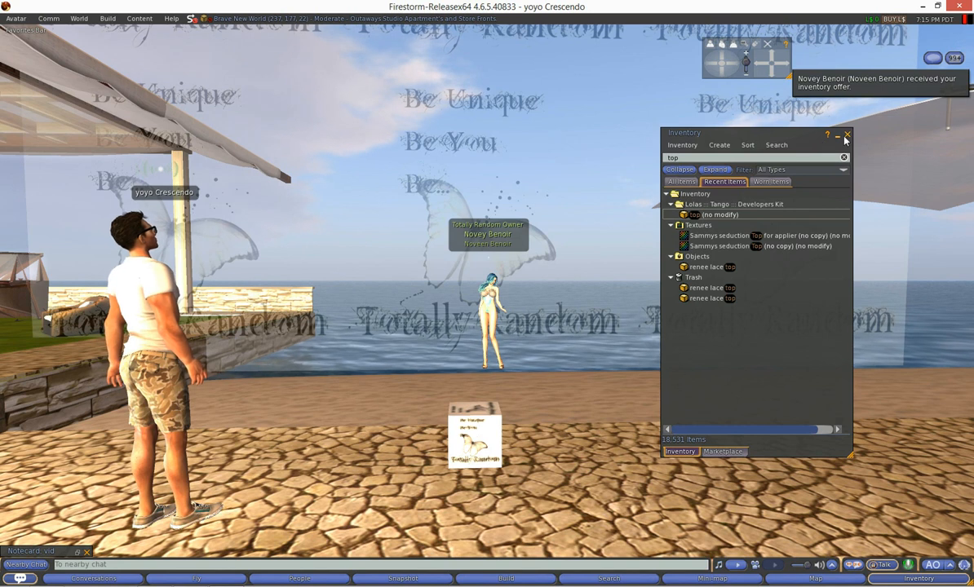
pyautogui.click(847, 134)
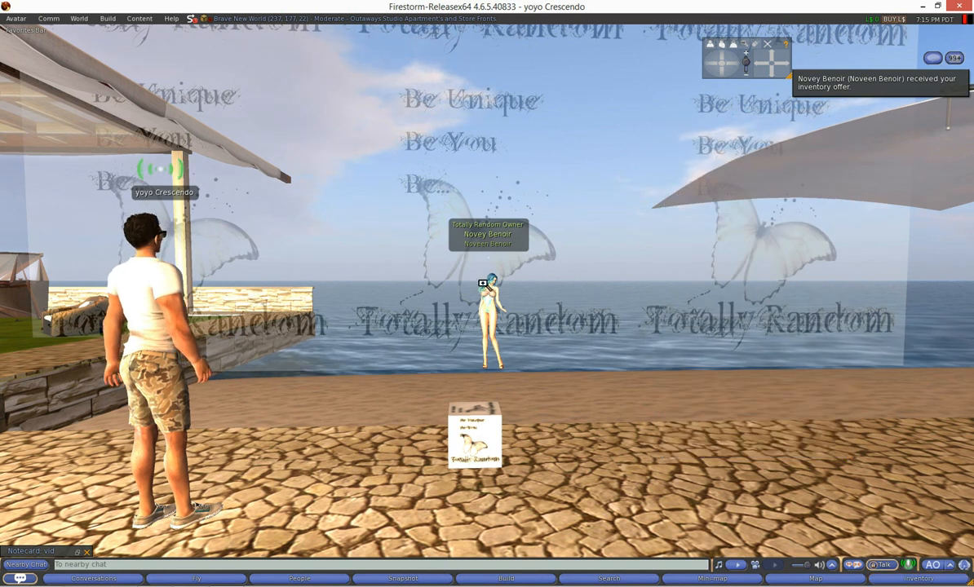